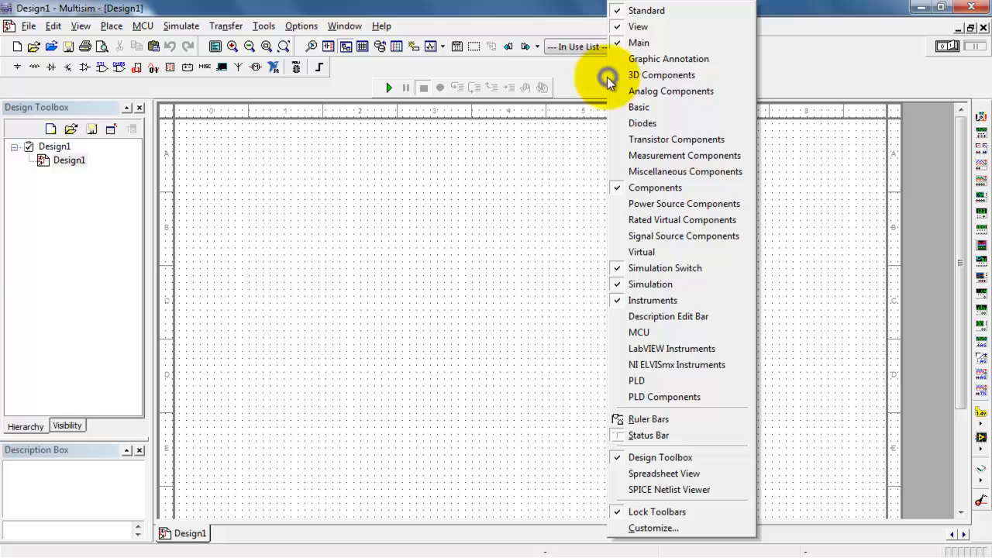
# Step: Place a 2N2222A transistor Q1 from the component database, found by searching '2n22'
pyautogui.click(643, 257)
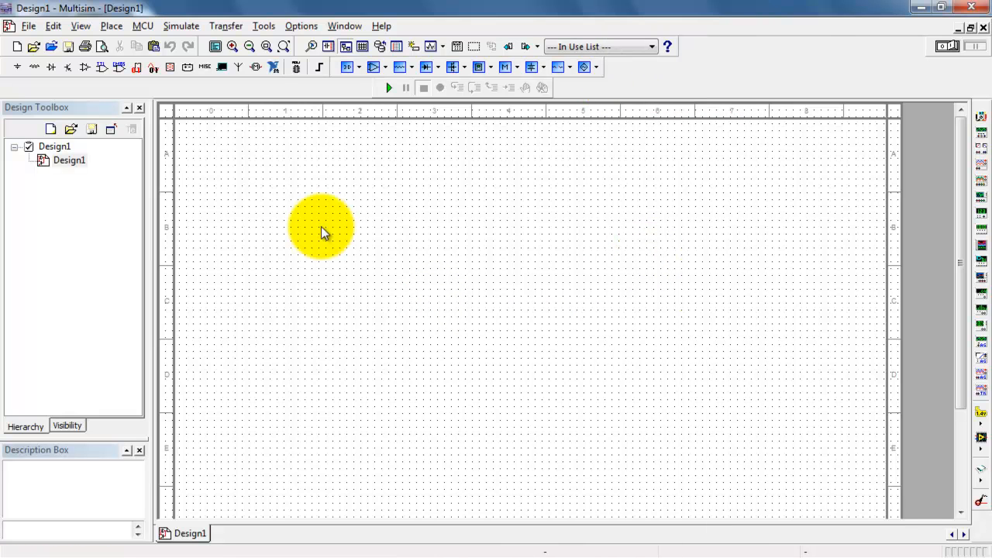
pyautogui.click(112, 24)
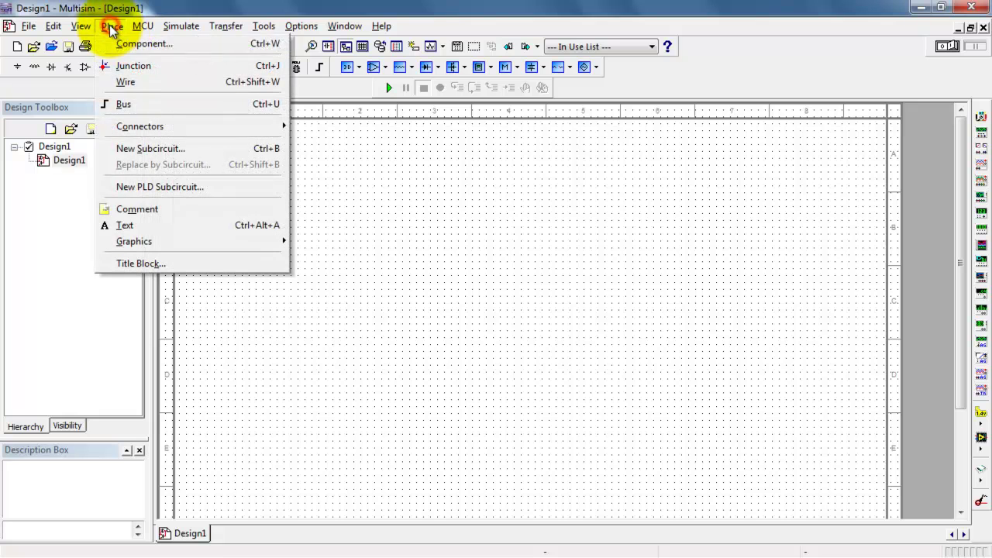
pyautogui.click(146, 43)
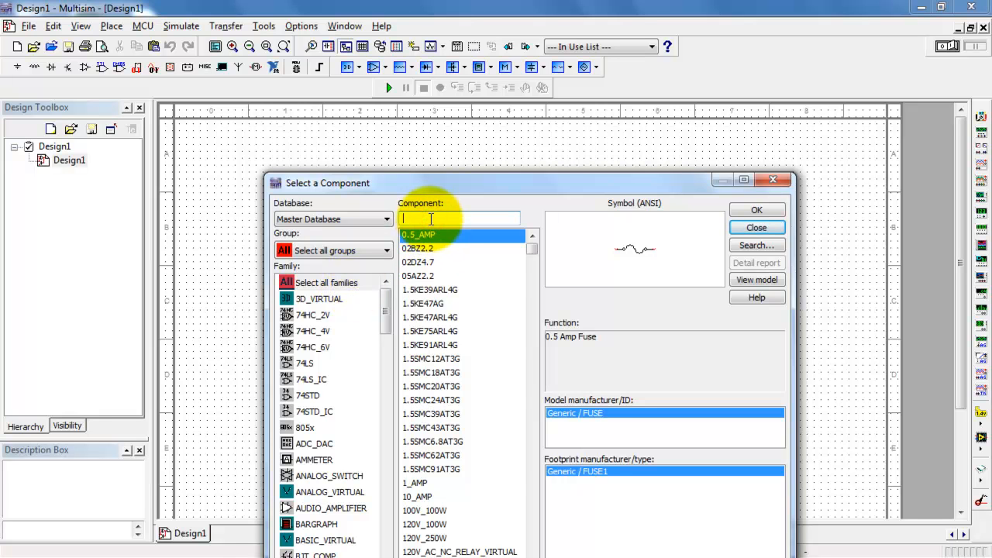
pyautogui.write('2n22')
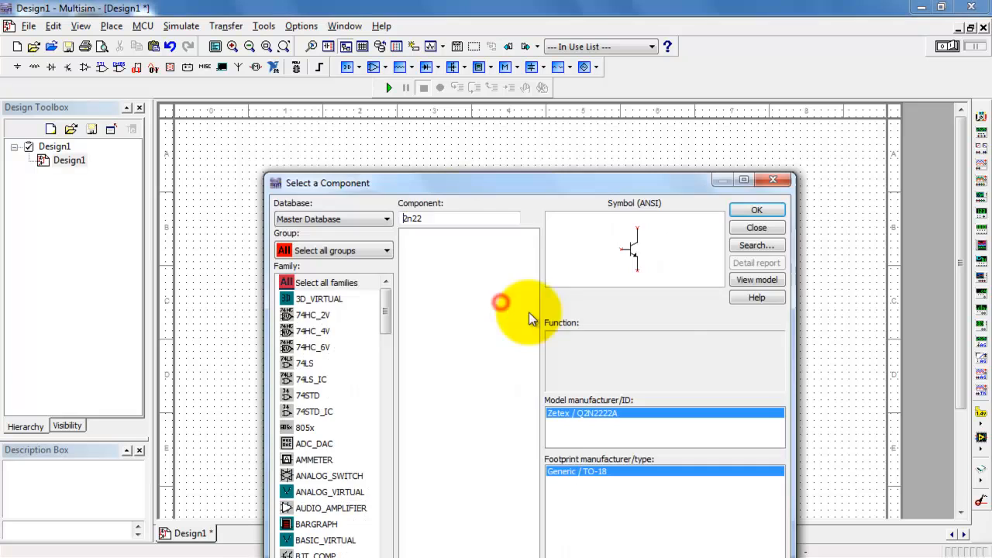
pyautogui.click(757, 210)
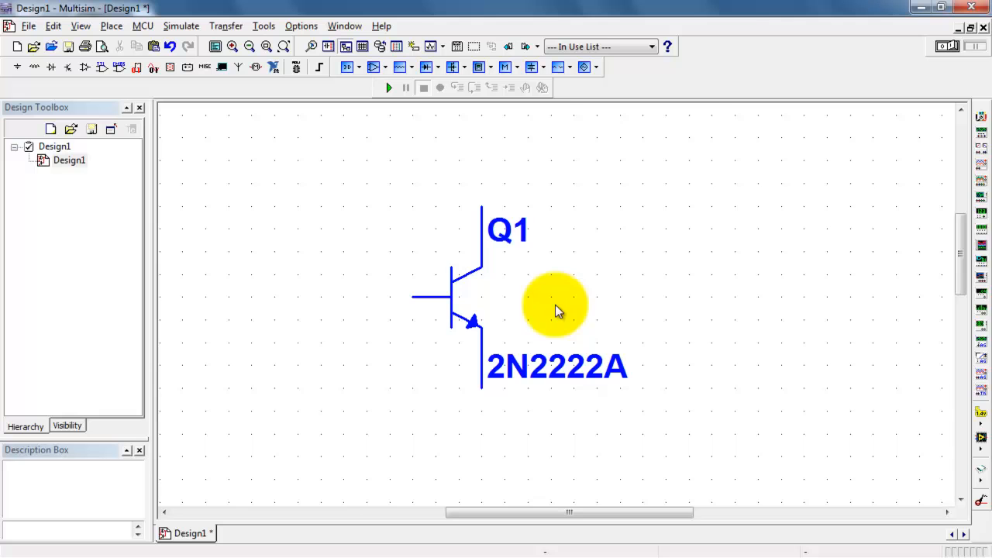
# Step: Place a DC source left of Q1, named VBE with 0.5 V
pyautogui.click(532, 67)
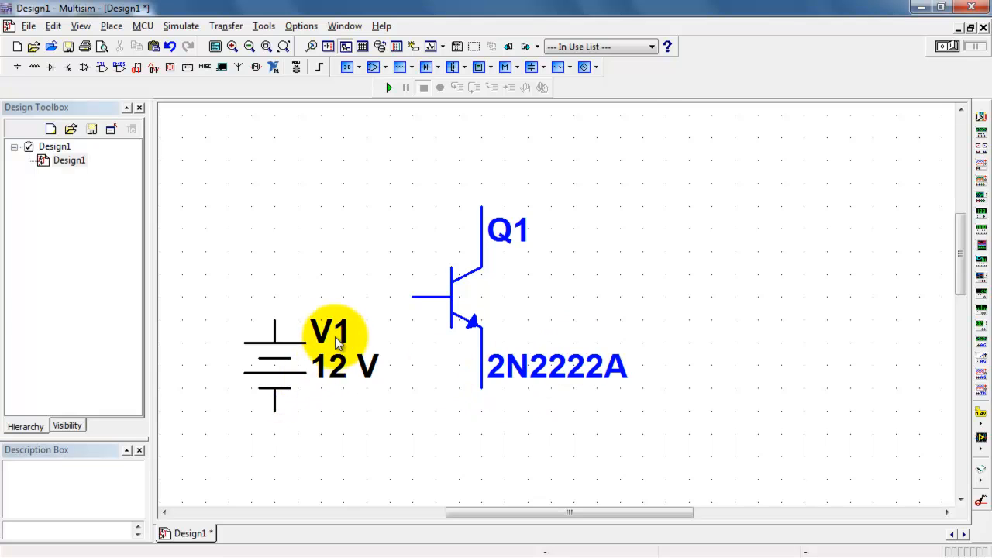
pyautogui.doubleClick(328, 341)
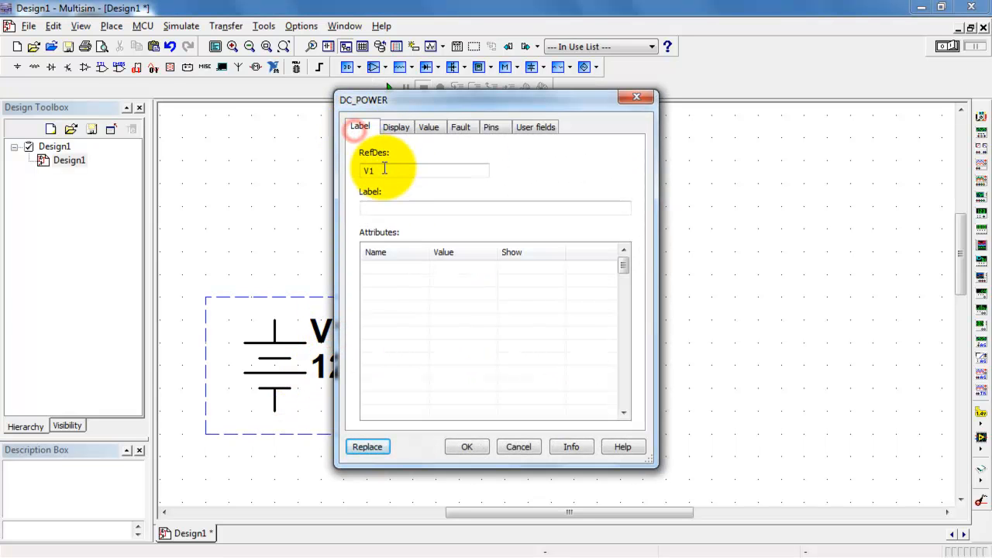
pyautogui.click(467, 446)
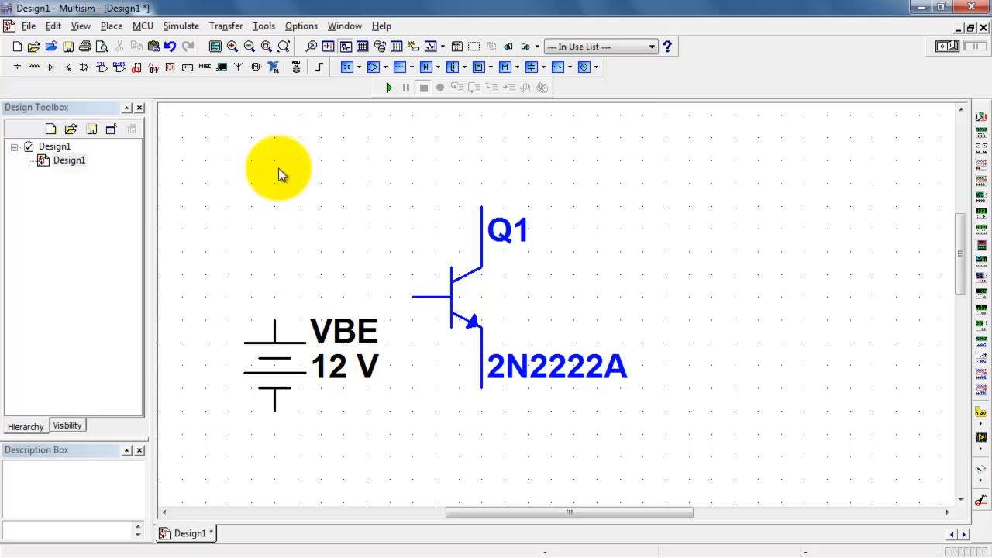
pyautogui.doubleClick(273, 353)
pyautogui.write('.5')
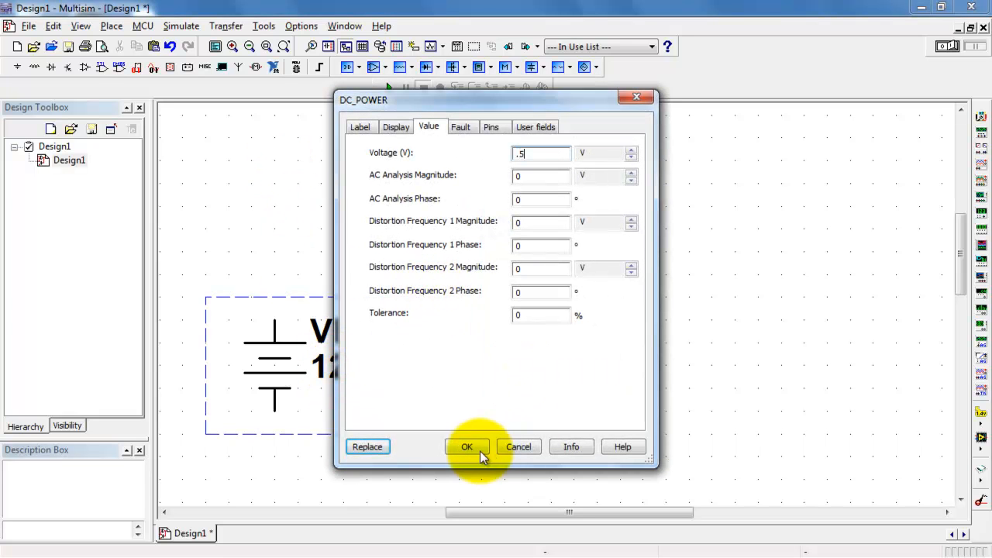
pyautogui.click(467, 447)
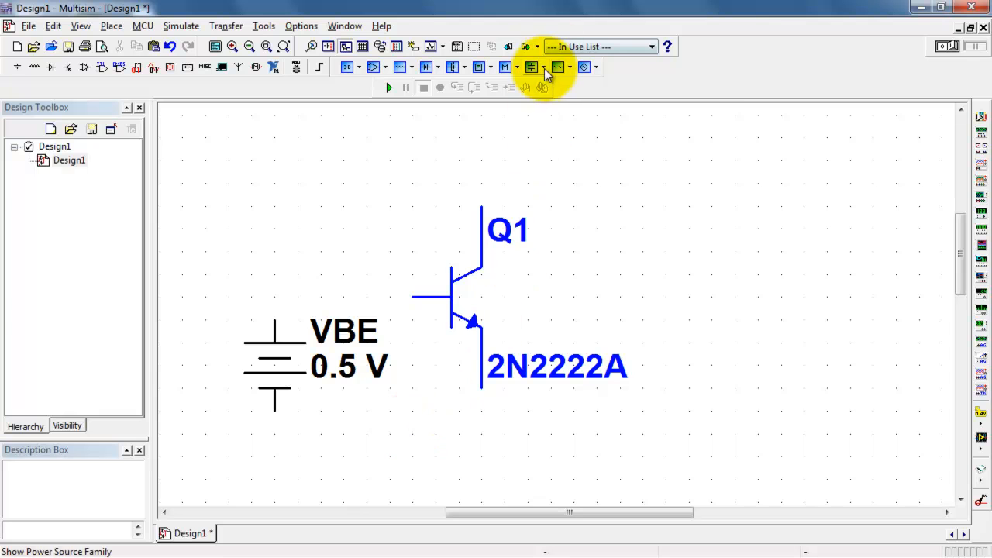
# Step: Add a ground and wire VBE between Q1's base and the grounded emitter node
pyautogui.click(533, 66)
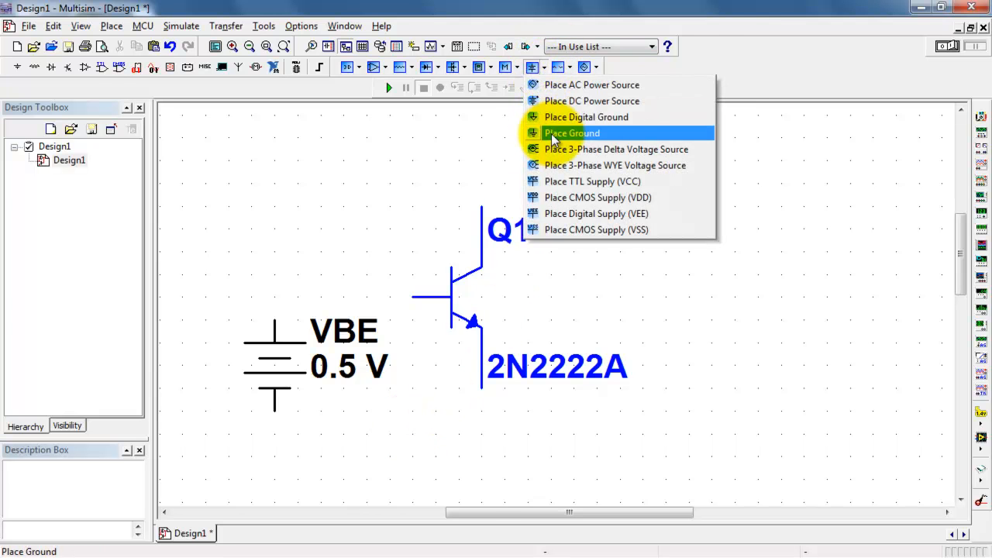
pyautogui.click(572, 133)
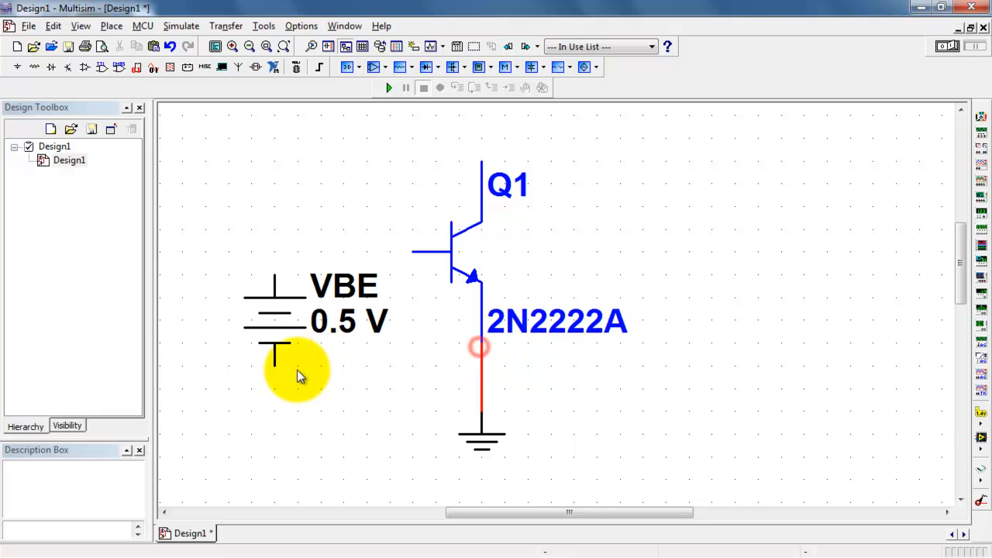
pyautogui.moveTo(273, 365); pyautogui.dragTo(481, 389)
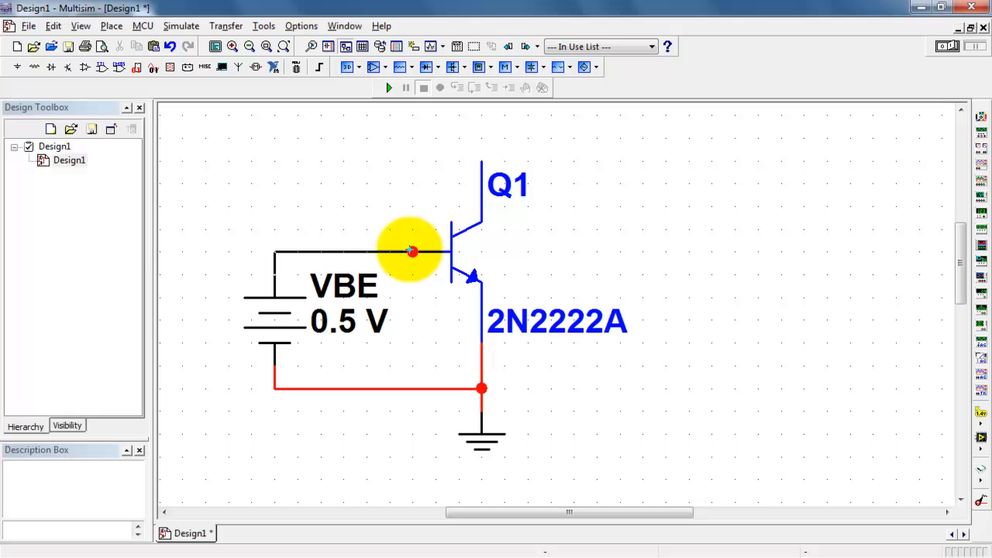
pyautogui.click(279, 321)
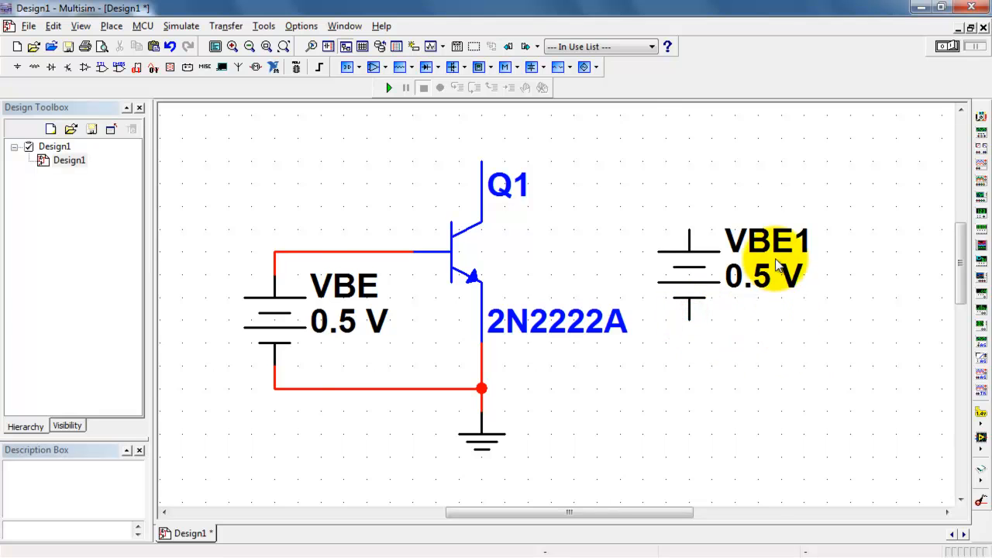
# Step: Set the copied source to RefDes VCE with a 5 V value
pyautogui.doubleClick(772, 261)
pyautogui.write('VC')
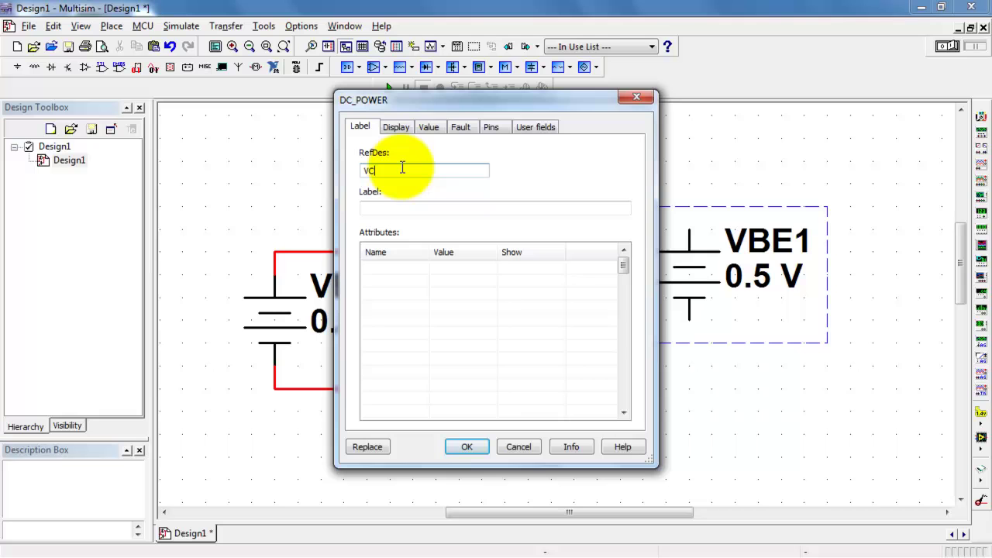
pyautogui.click(466, 447)
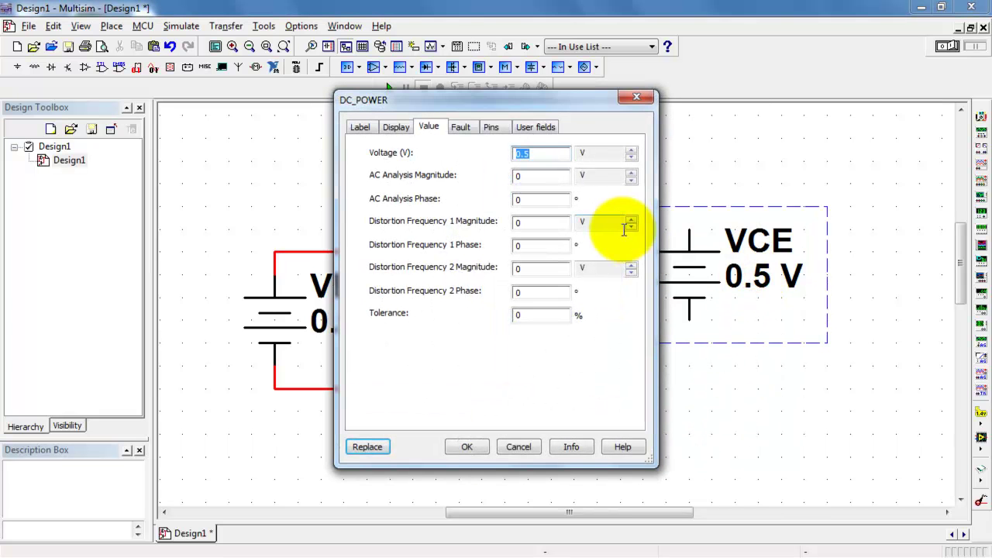
pyautogui.click(467, 446)
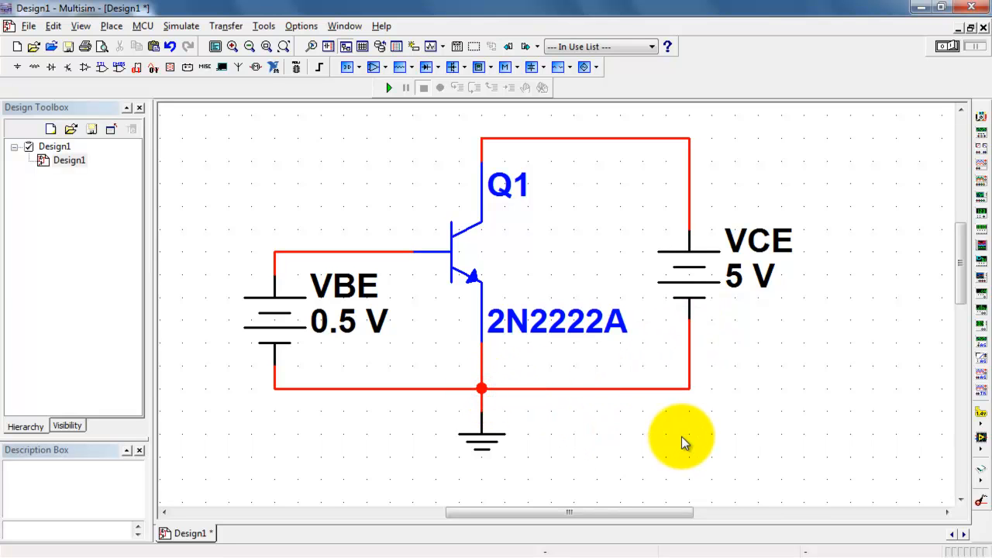
pyautogui.moveTo(397, 229)
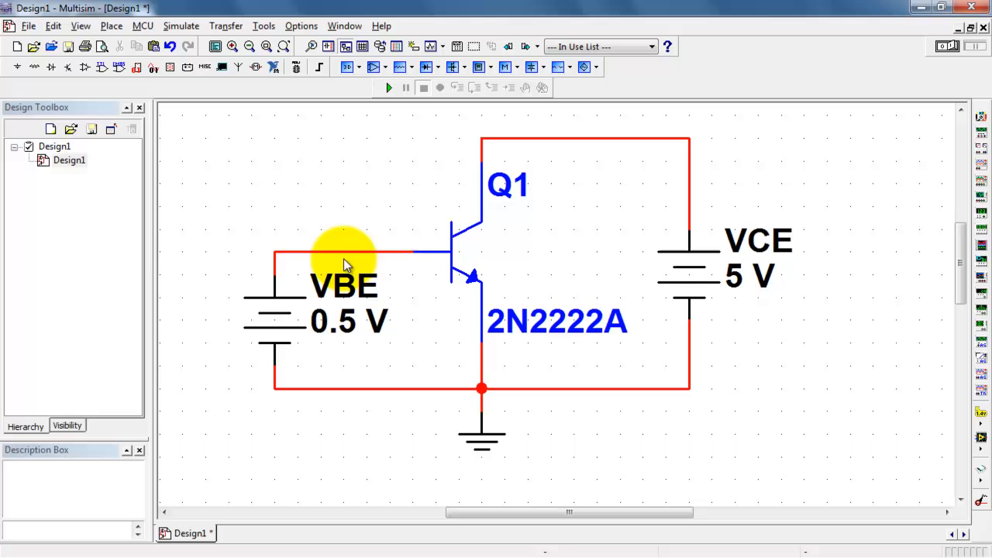
pyautogui.moveTo(400, 279)
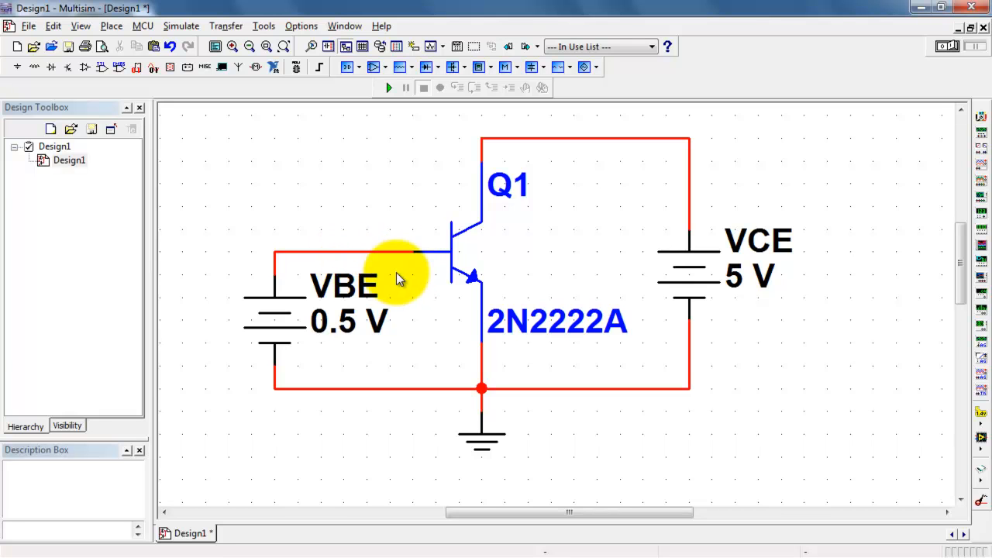
pyautogui.moveTo(740, 295)
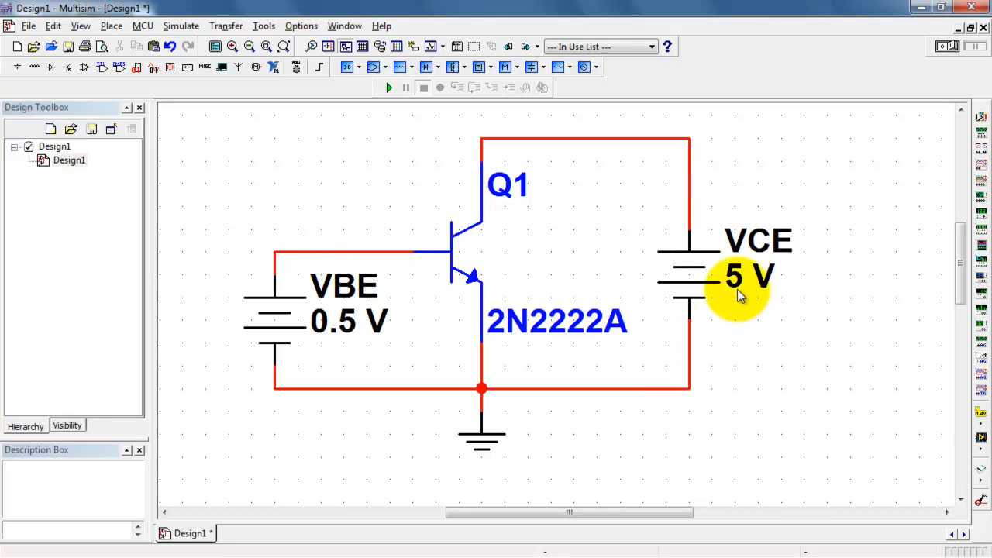
pyautogui.moveTo(503, 293)
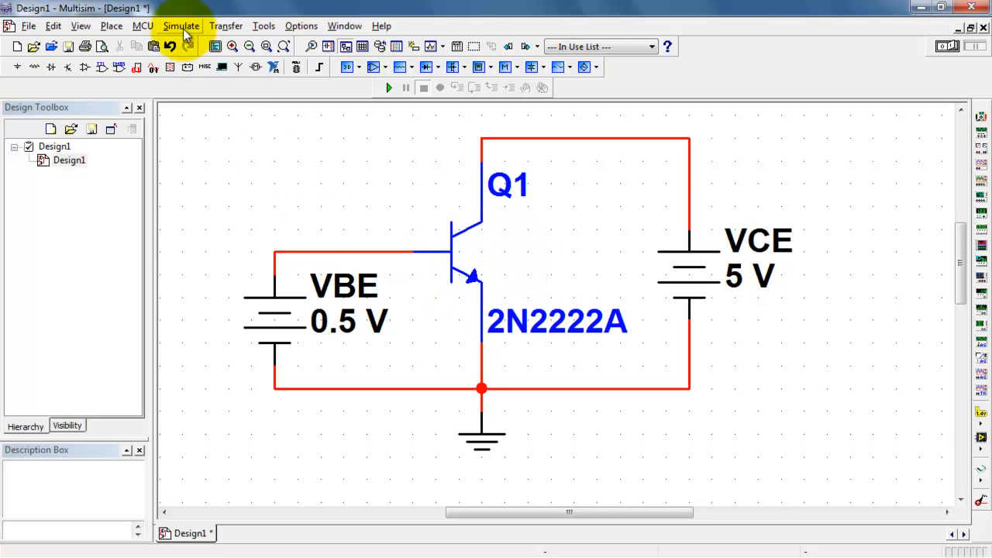
# Step: Set up a DC sweep with VCE as second source, stop value 20 V and 2 V increment
pyautogui.click(180, 25)
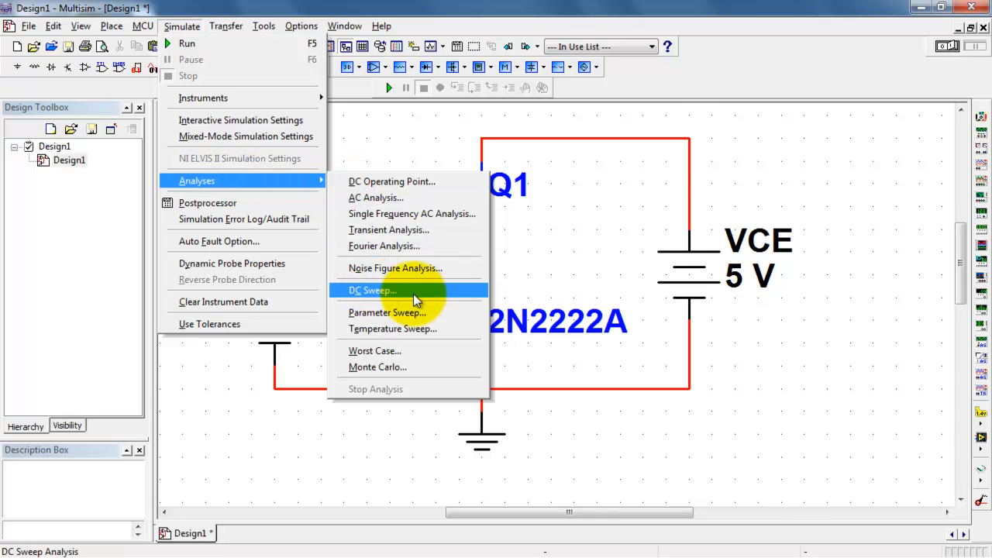
pyautogui.click(371, 291)
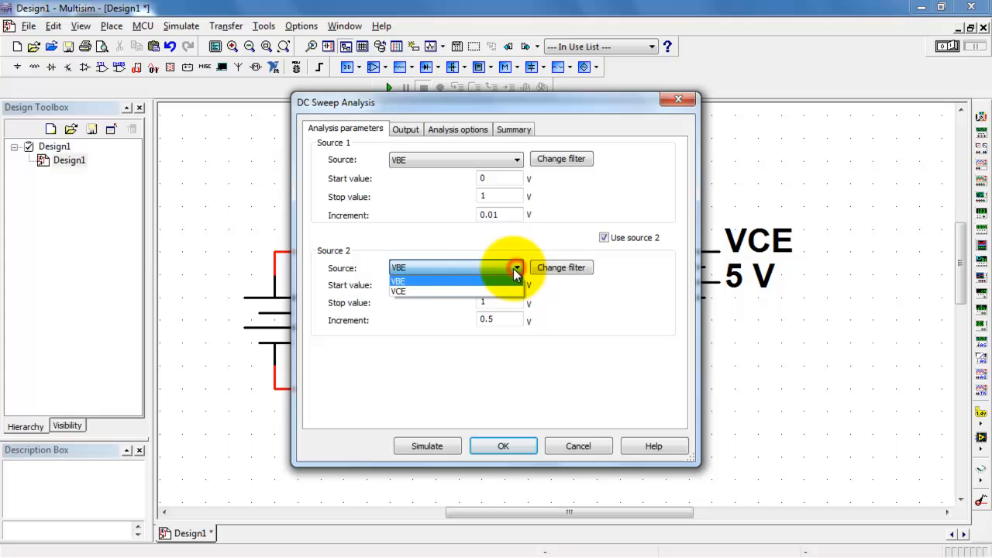
pyautogui.click(399, 292)
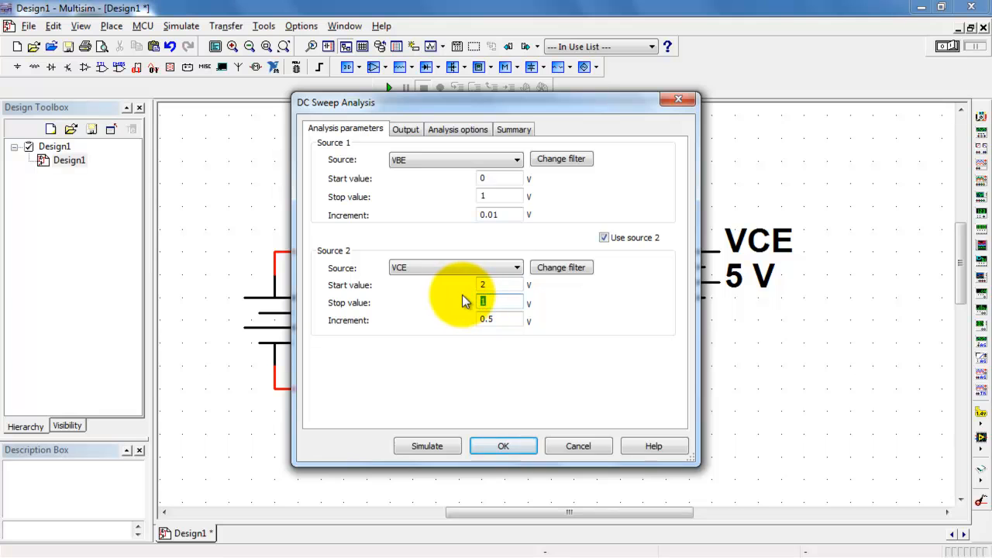
pyautogui.write('20')
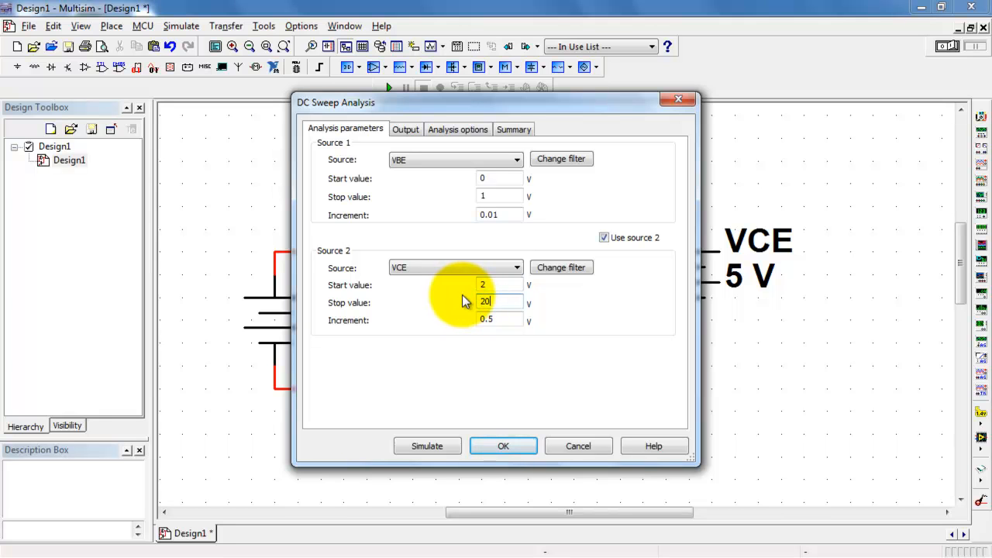
pyautogui.click(497, 319)
pyautogui.write('2')
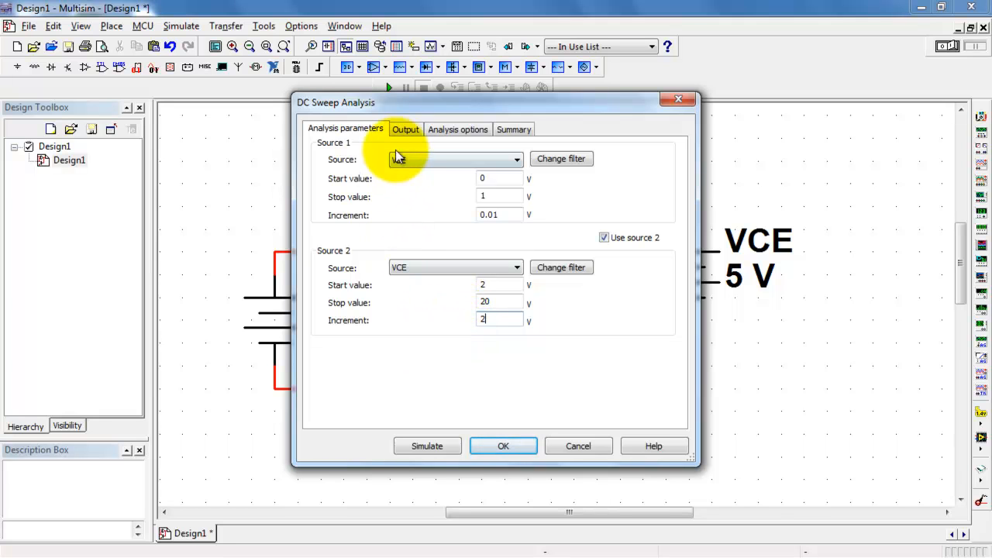
pyautogui.click(406, 129)
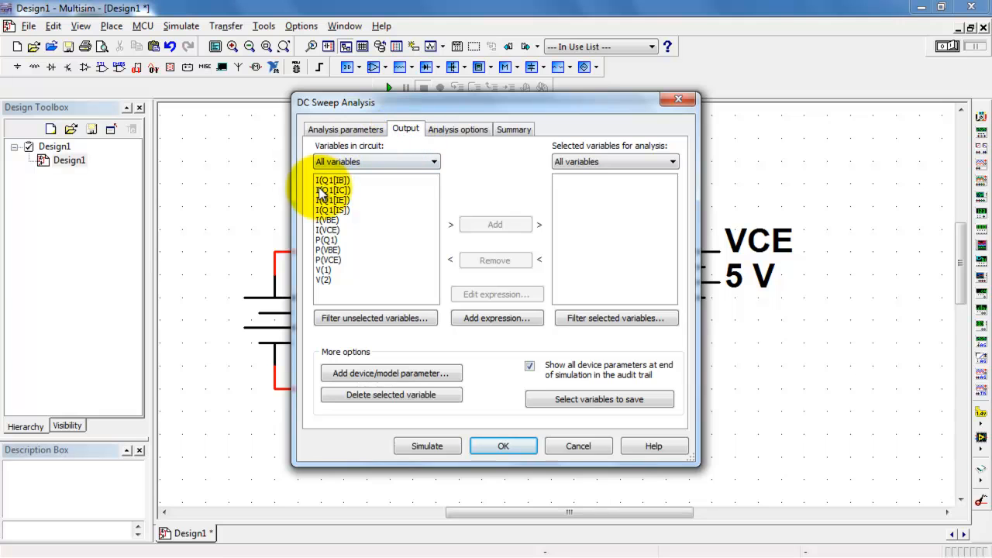
# Step: Add base current I(Q1[IB]) as the sweep output and run the simulation
pyautogui.click(332, 180)
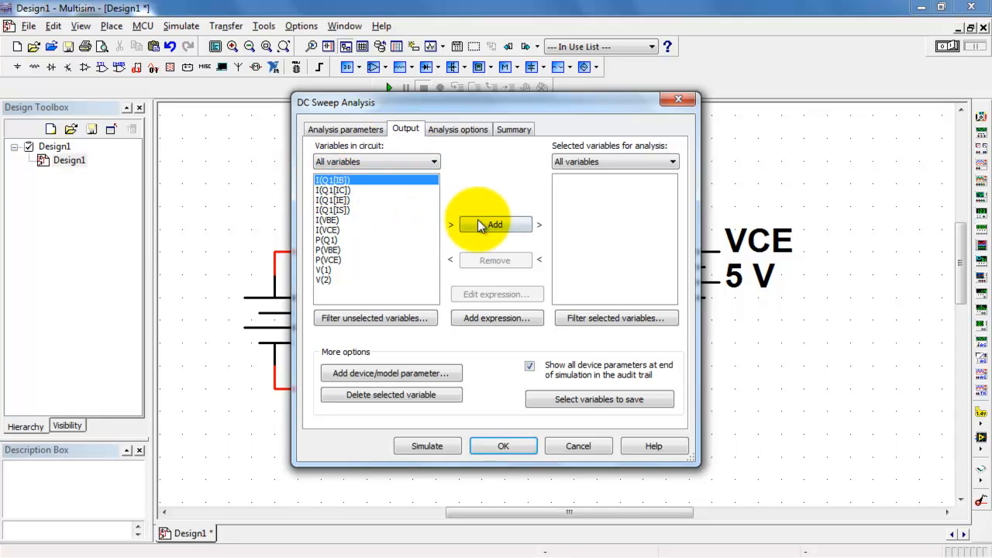
pyautogui.click(494, 225)
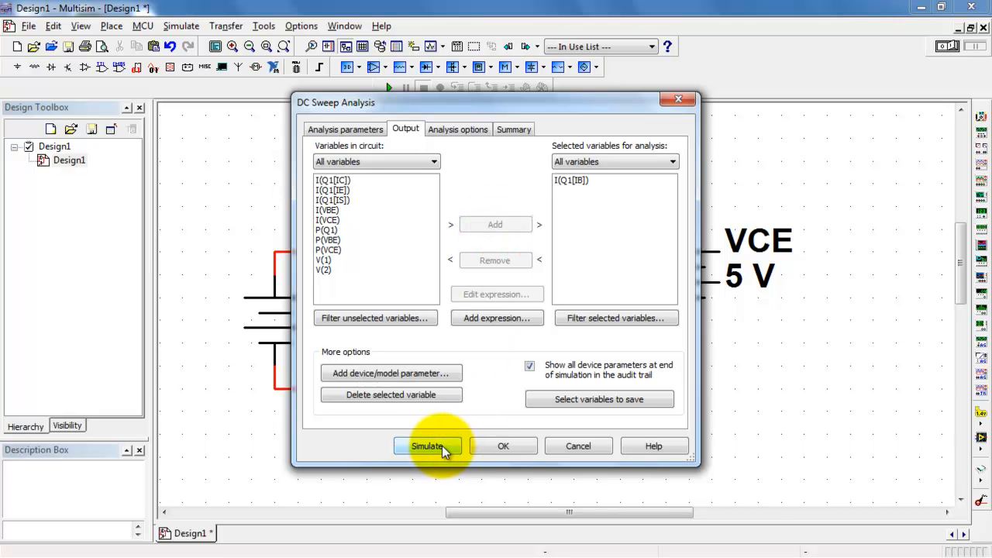
pyautogui.click(428, 446)
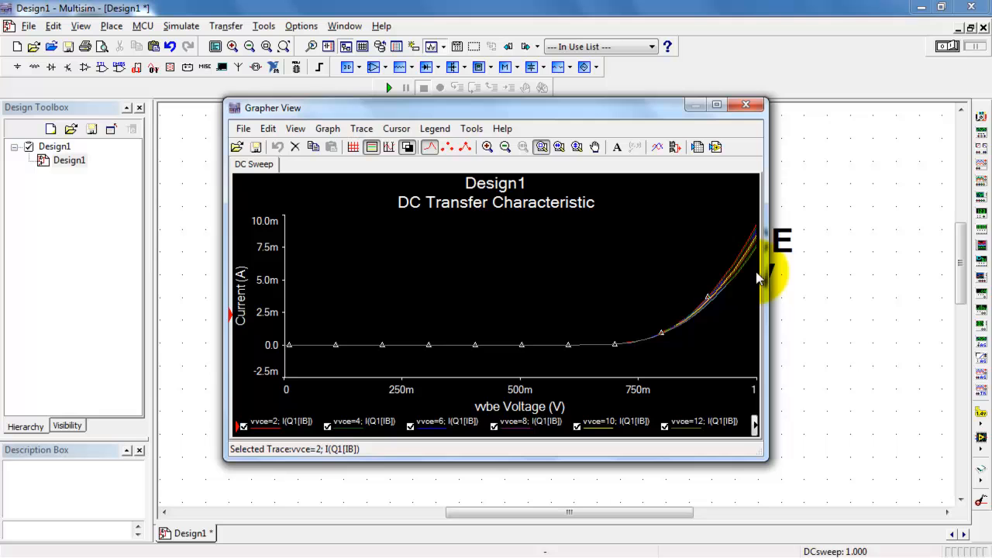
pyautogui.moveTo(717, 105)
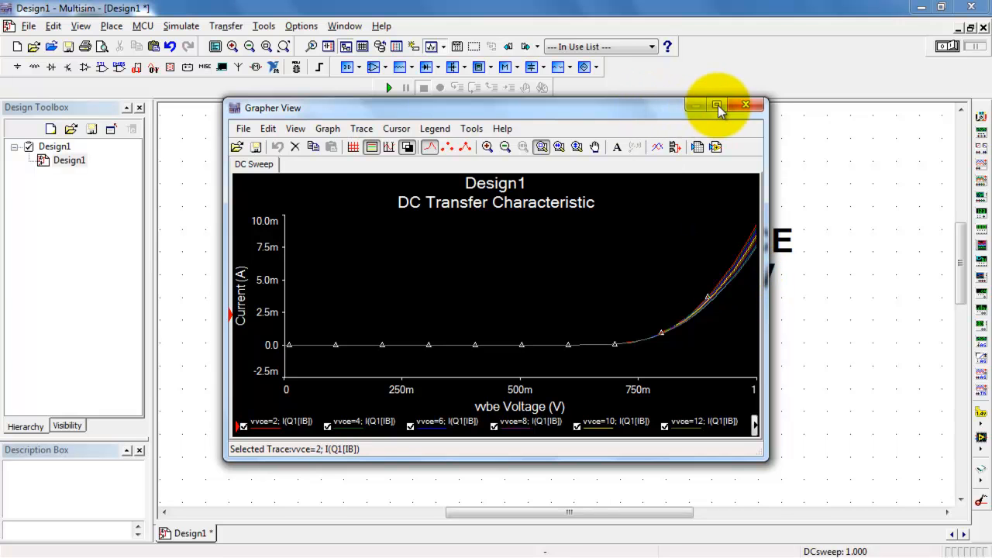
# Step: Maximize the Grapher and select base-current traces to show cursor readouts
pyautogui.click(718, 106)
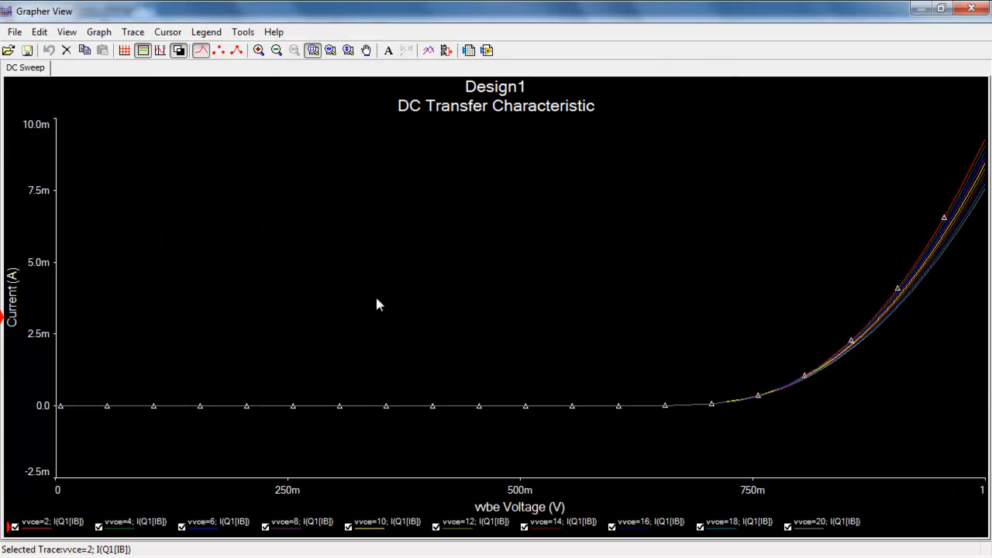
pyautogui.click(39, 527)
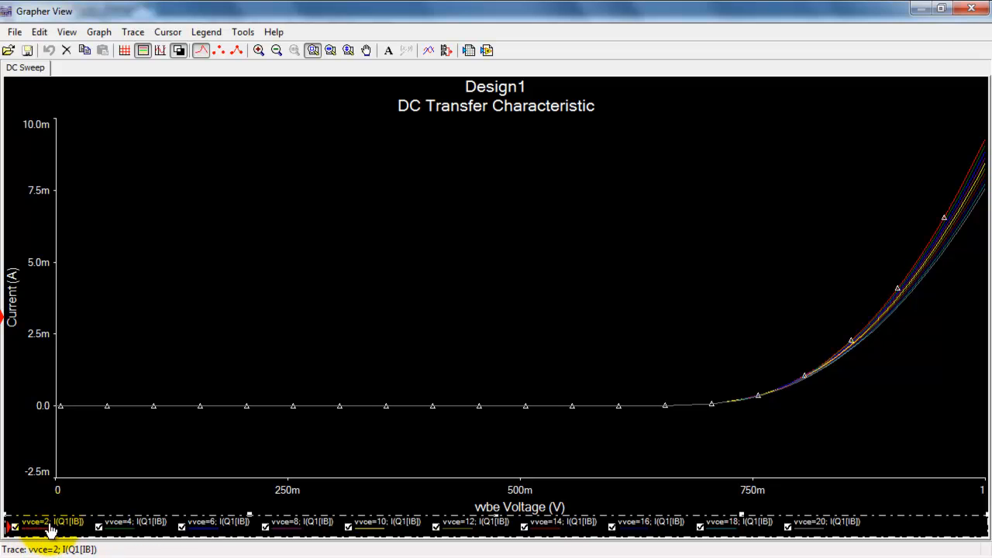
pyautogui.click(124, 521)
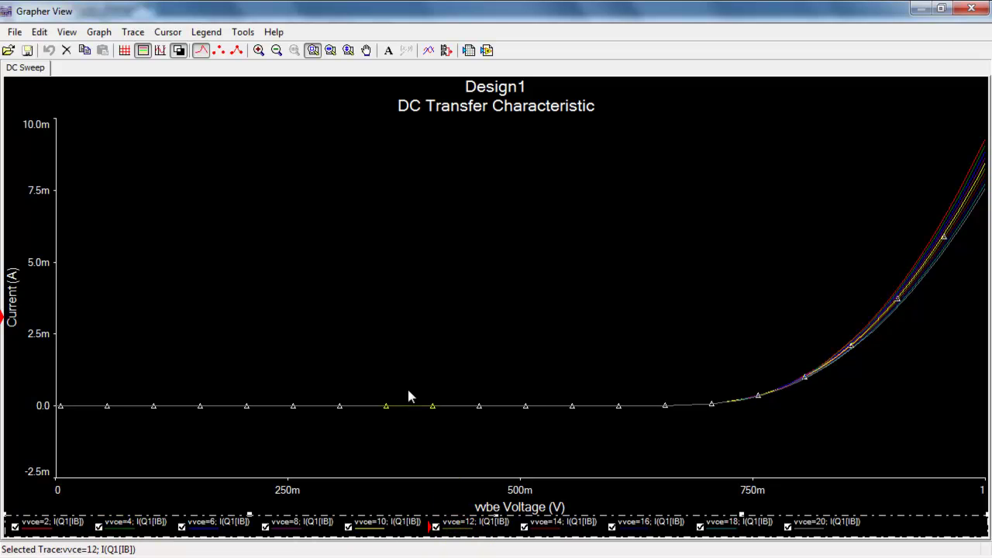
pyautogui.click(161, 49)
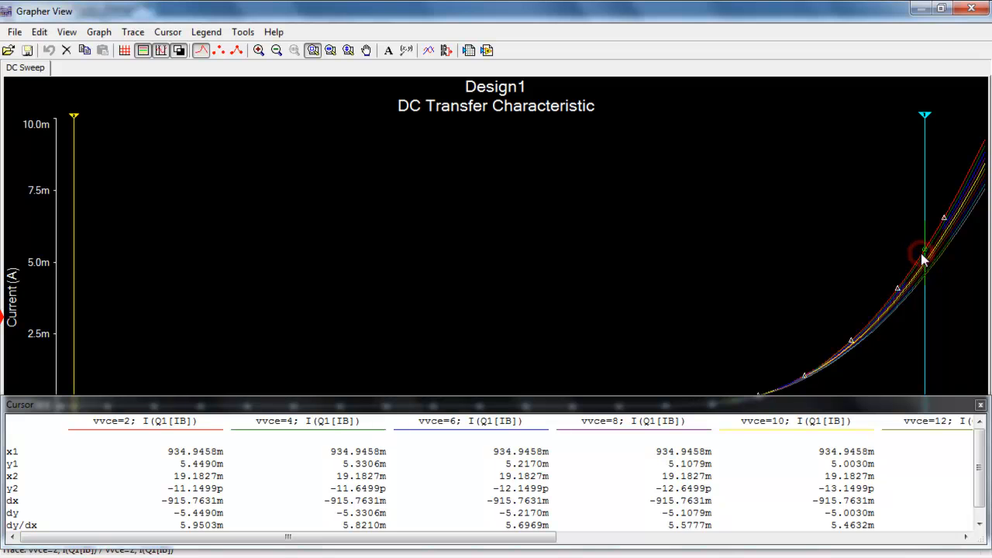
pyautogui.click(137, 422)
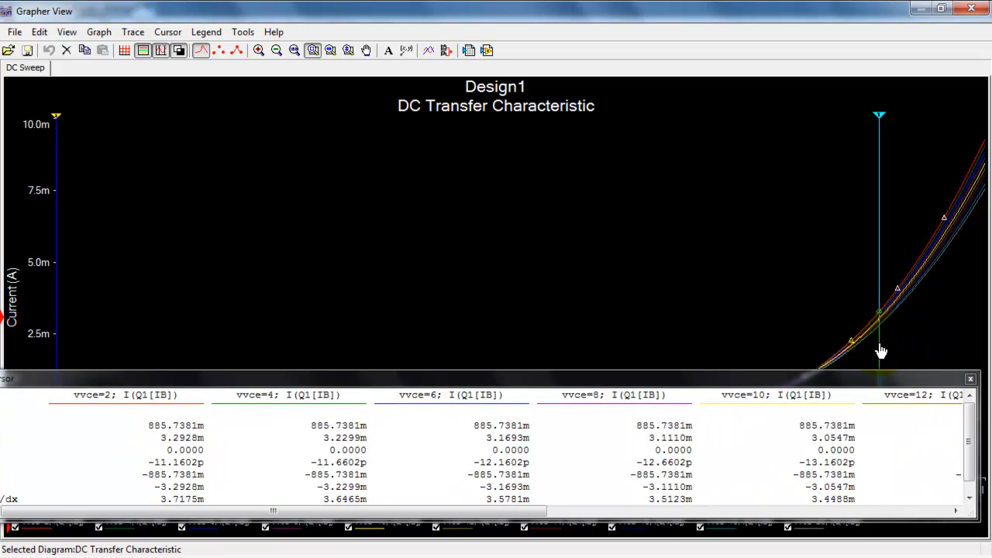
pyautogui.moveTo(880, 349); pyautogui.dragTo(969, 202)
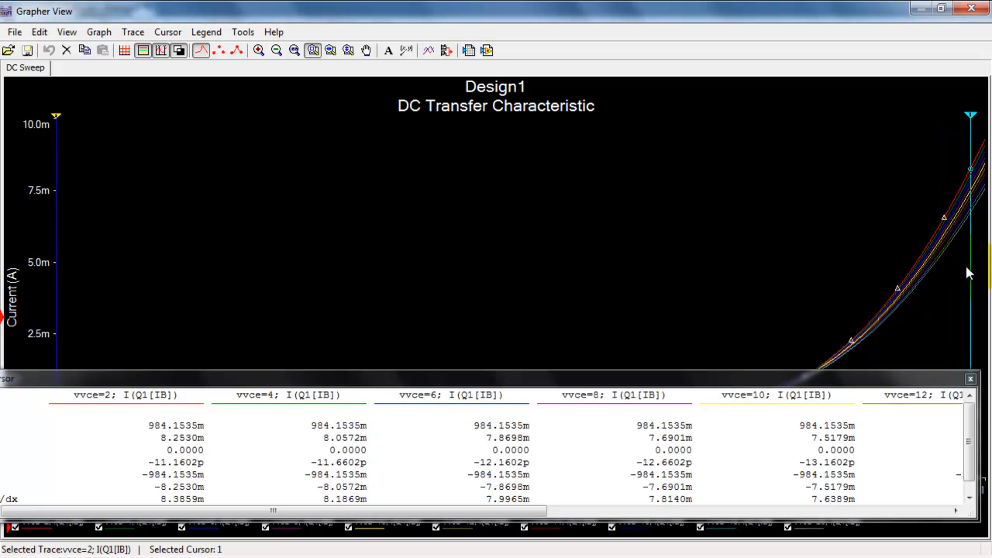
pyautogui.moveTo(812, 259)
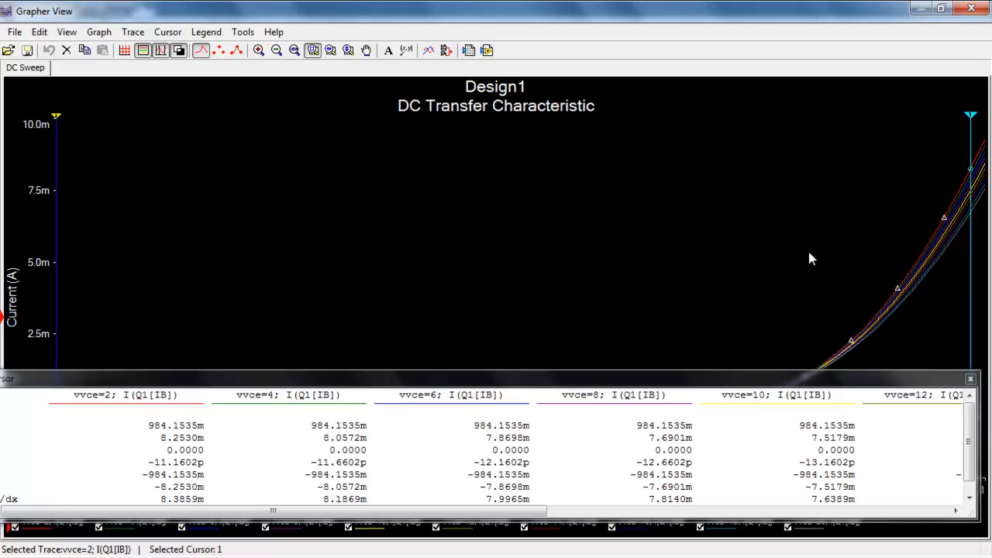
pyautogui.moveTo(161, 54)
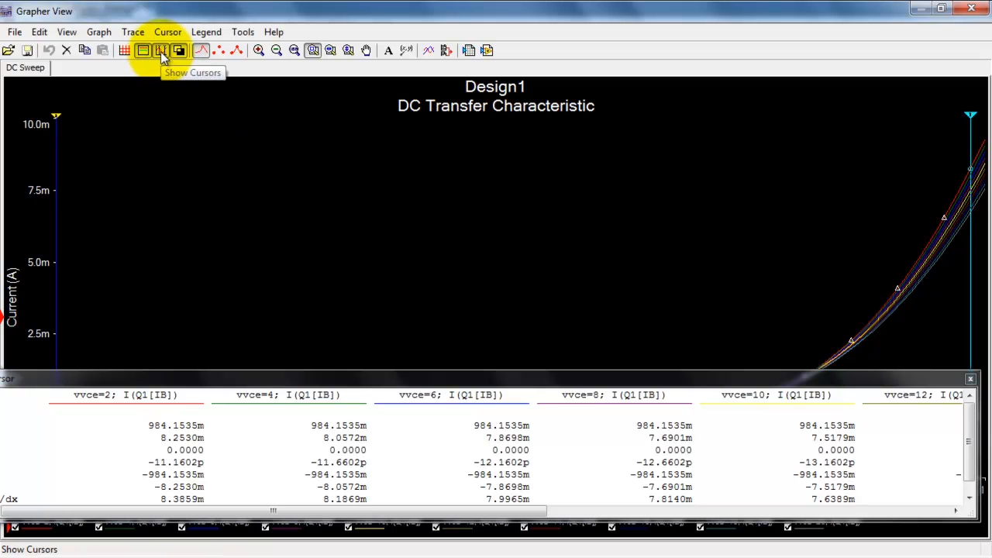
pyautogui.click(161, 49)
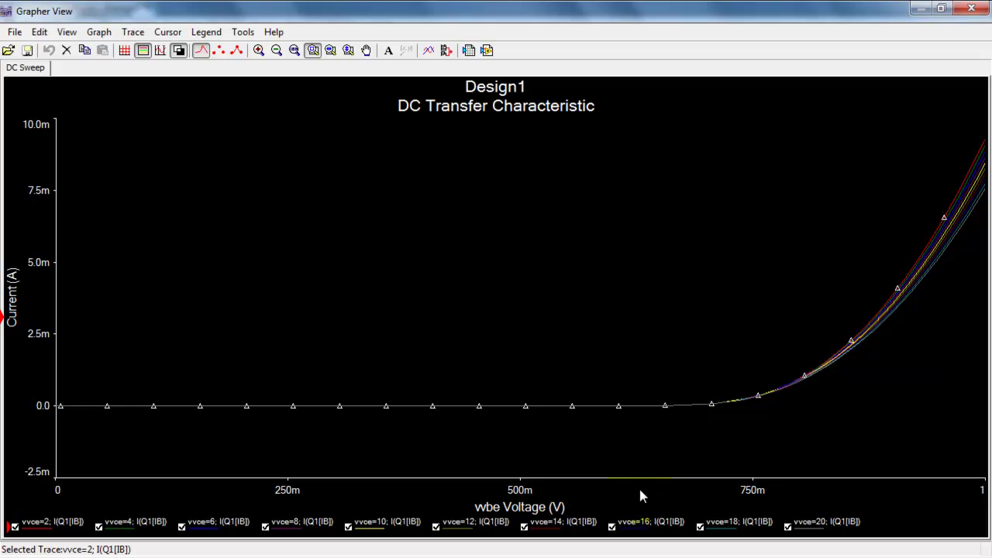
pyautogui.moveTo(653, 490)
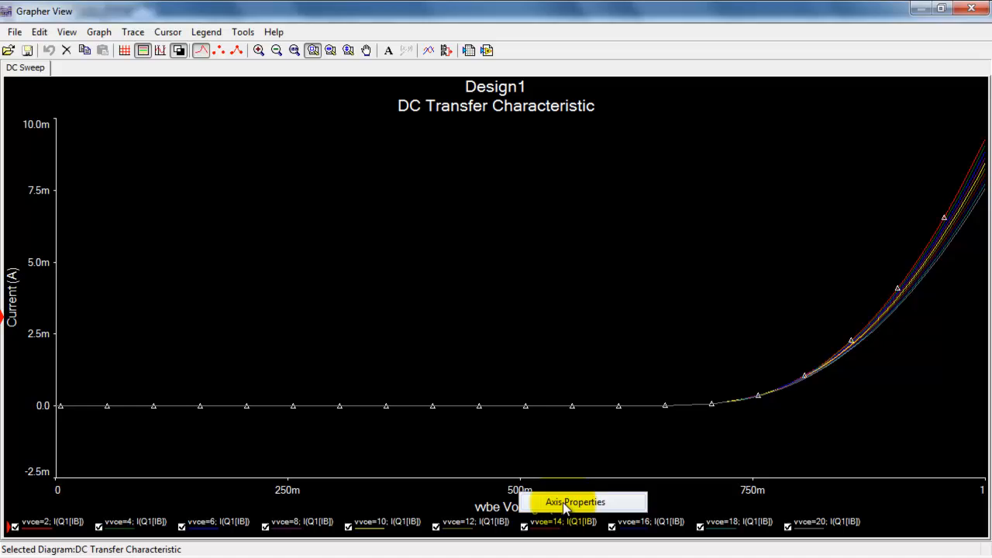
# Step: Set the bottom VBE axis minimum to 0.6 V and turn on the grid
pyautogui.click(577, 503)
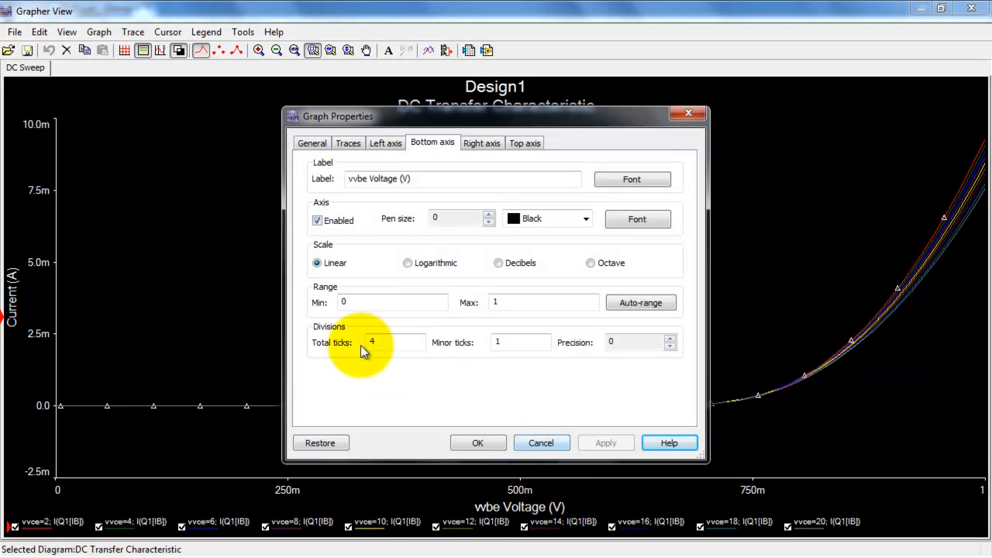
pyautogui.click(372, 302)
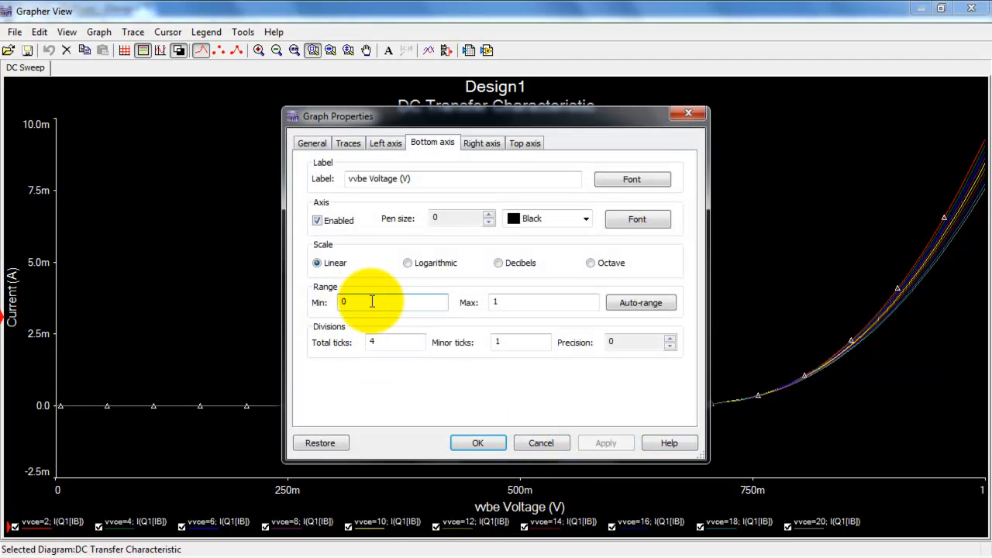
pyautogui.write('0.6')
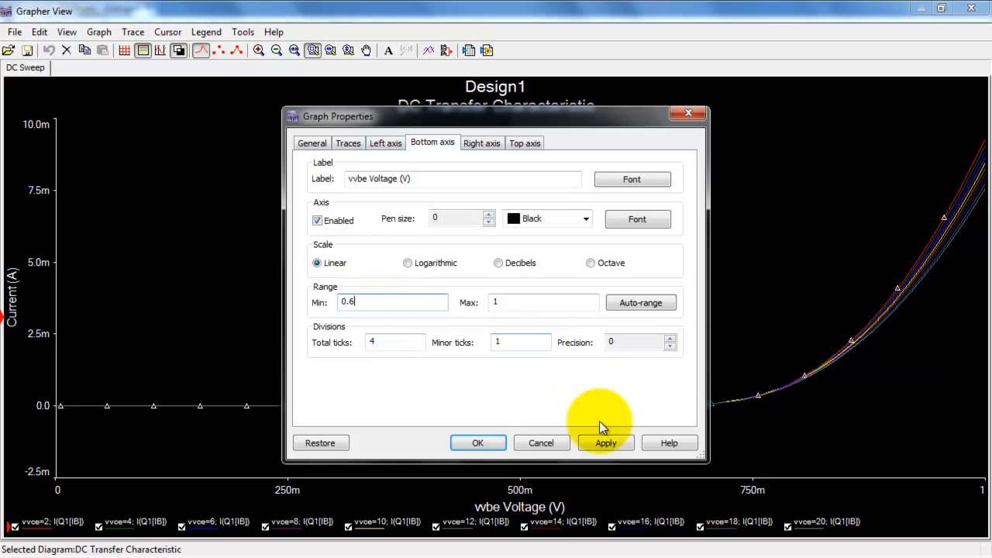
pyautogui.click(606, 444)
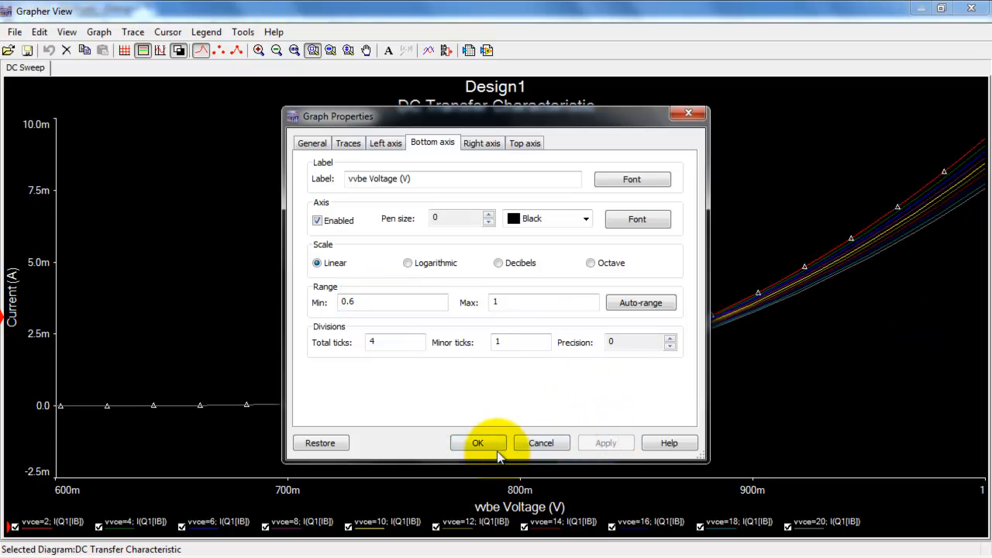
pyautogui.click(477, 444)
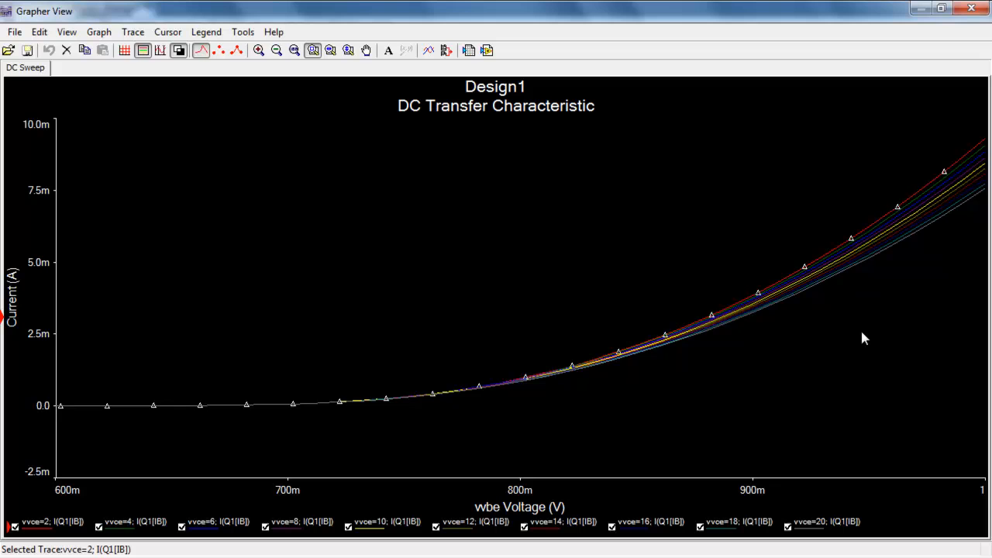
pyautogui.click(124, 50)
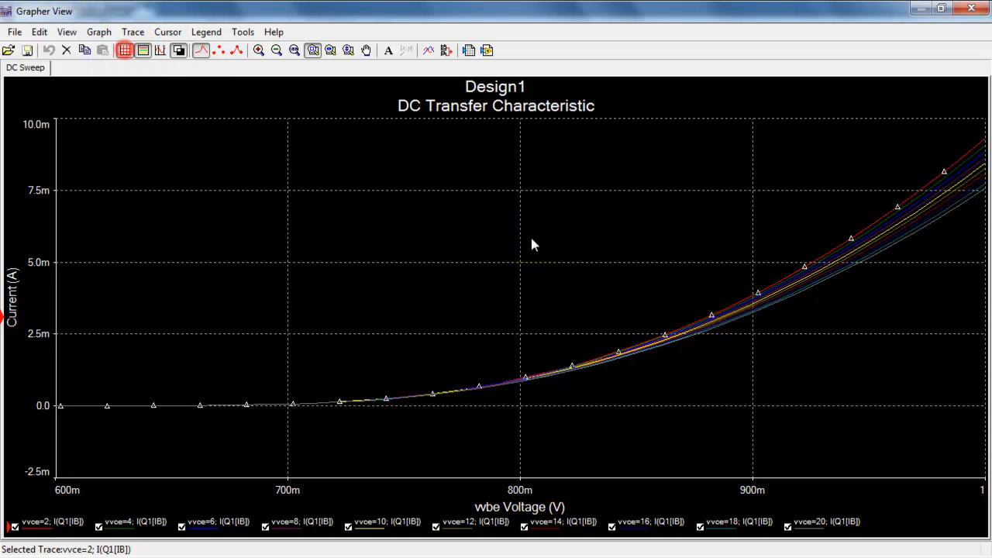